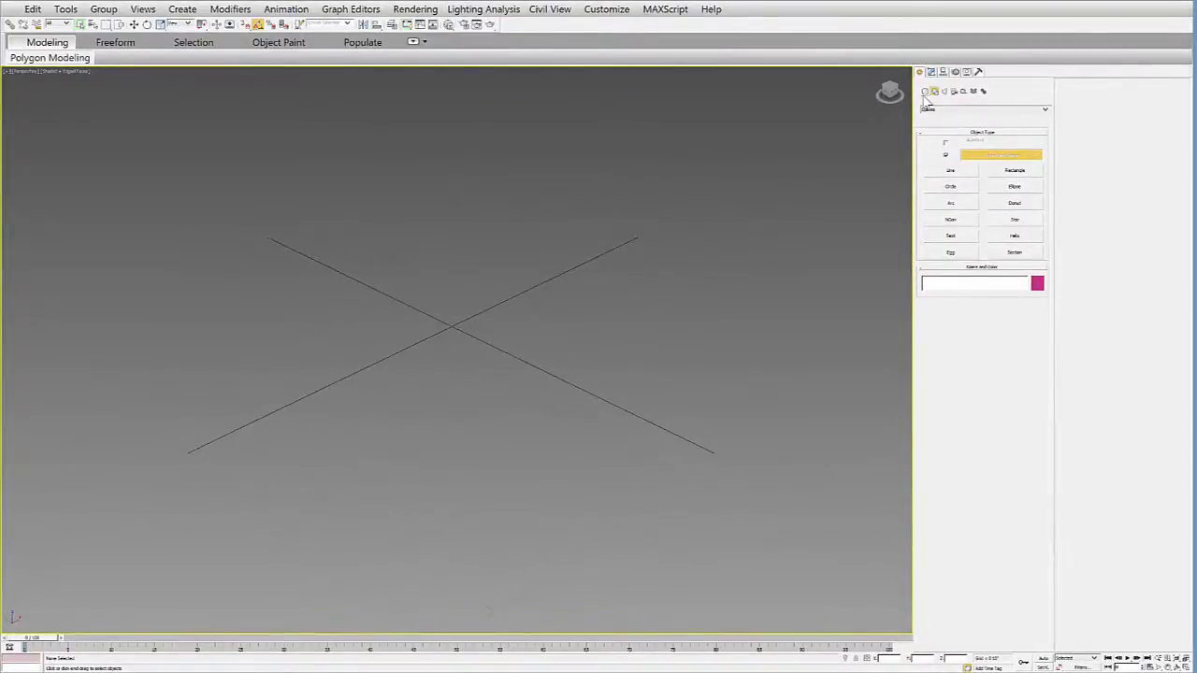
mouse_move(931, 92)
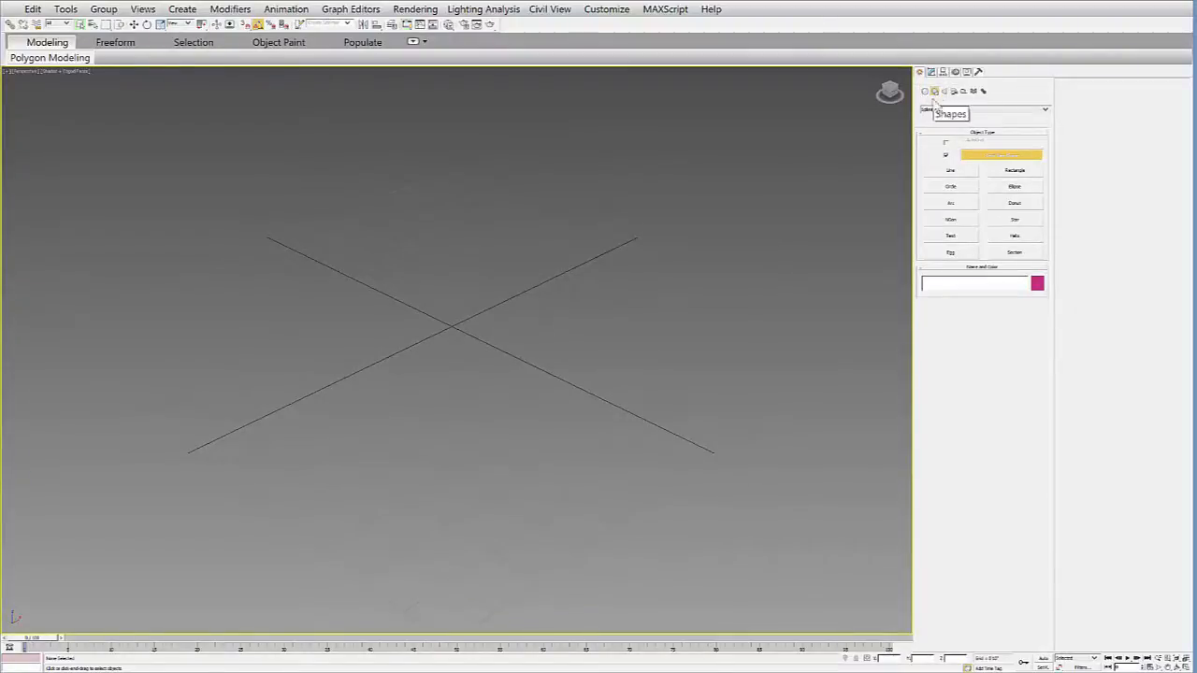
mouse_move(980, 234)
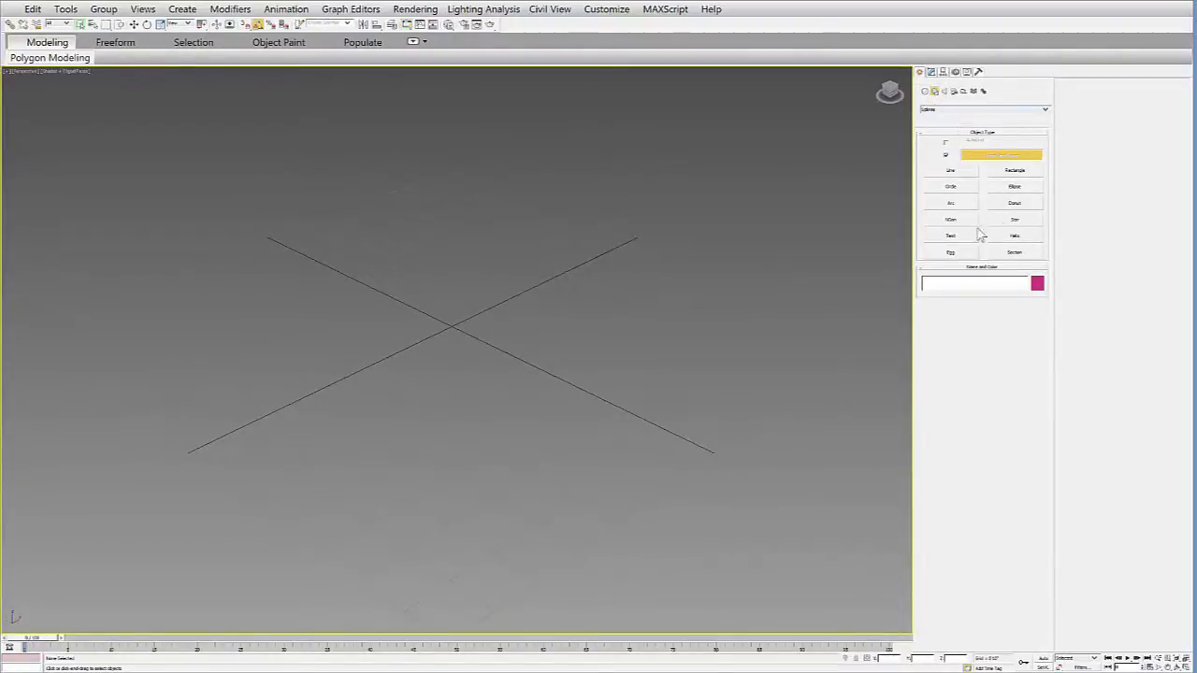
Step: Draw a closed tapered four-sided spline and a closed five-sided spline with Line
left_click(950, 170)
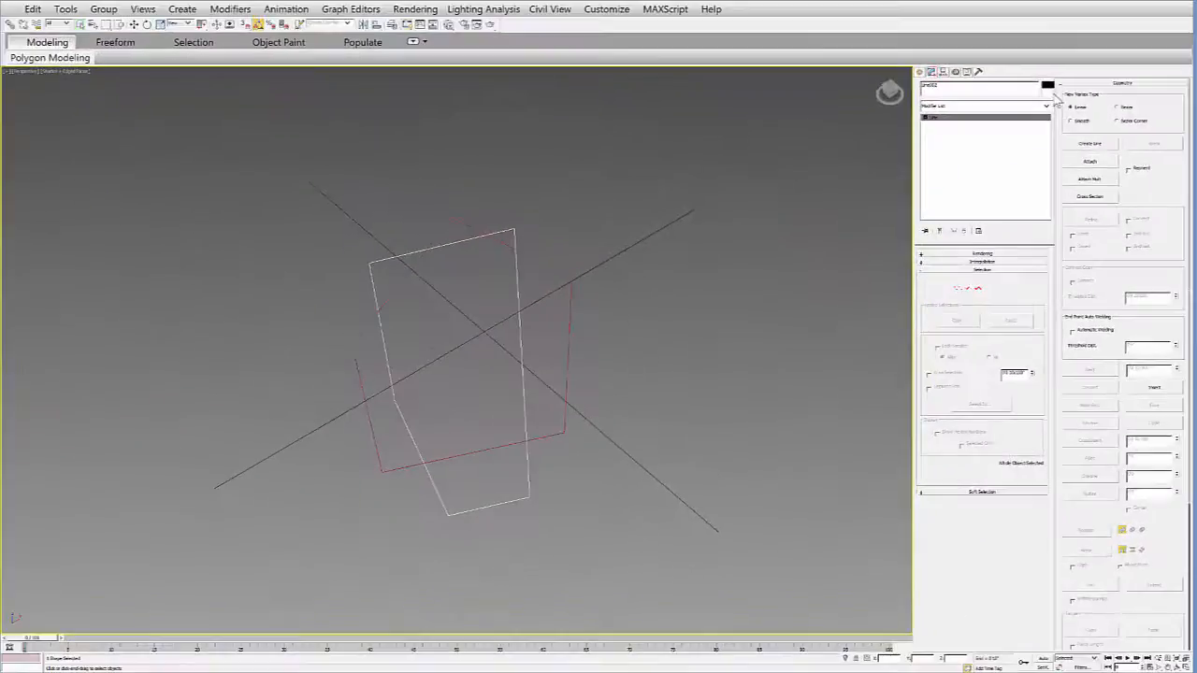
Step: Recolor the four-sided outline light blue and draw a long curved path spline
left_click(1047, 86)
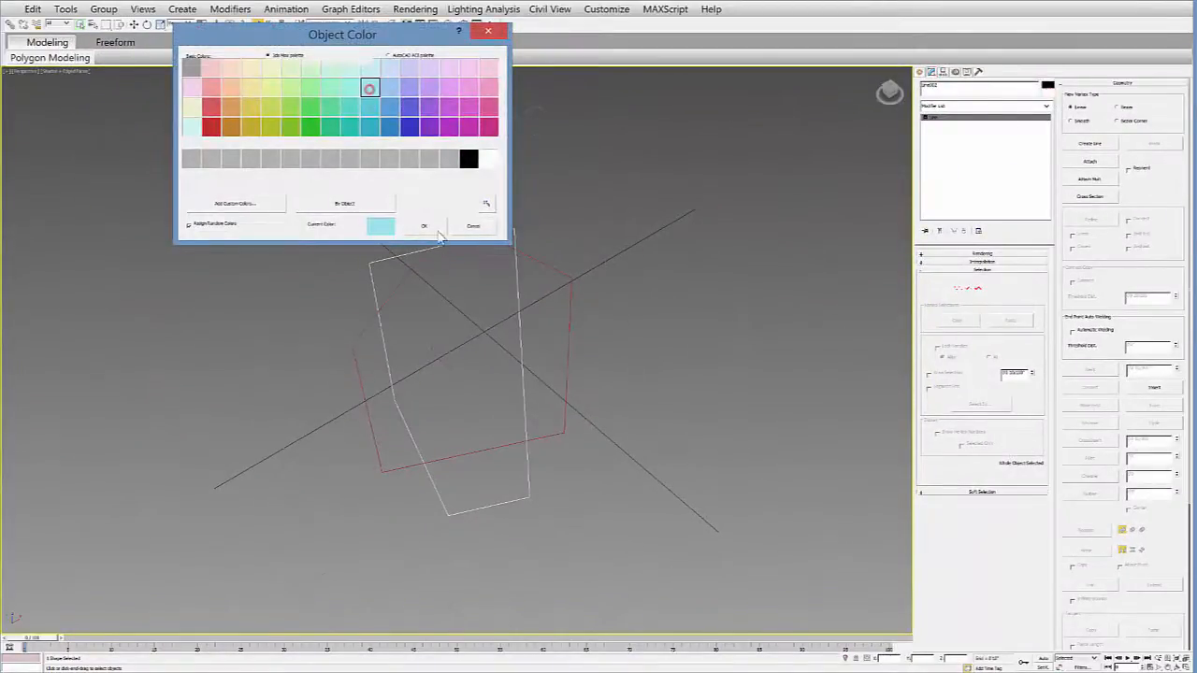
left_click(424, 226)
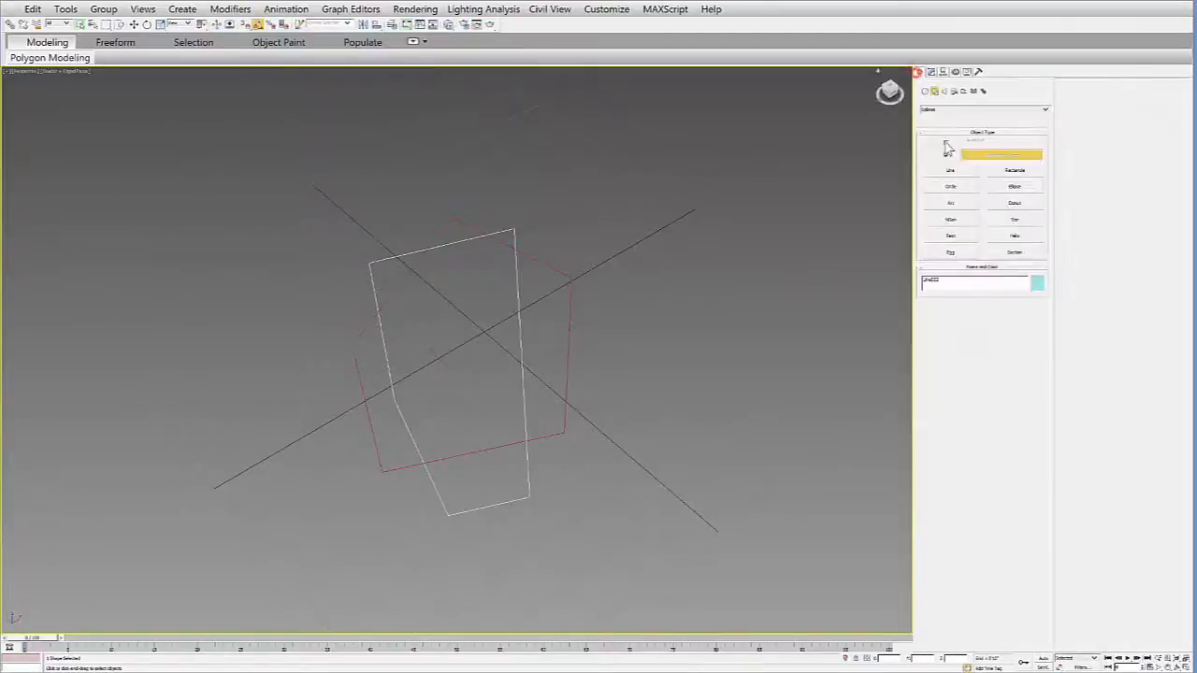
left_click(951, 172)
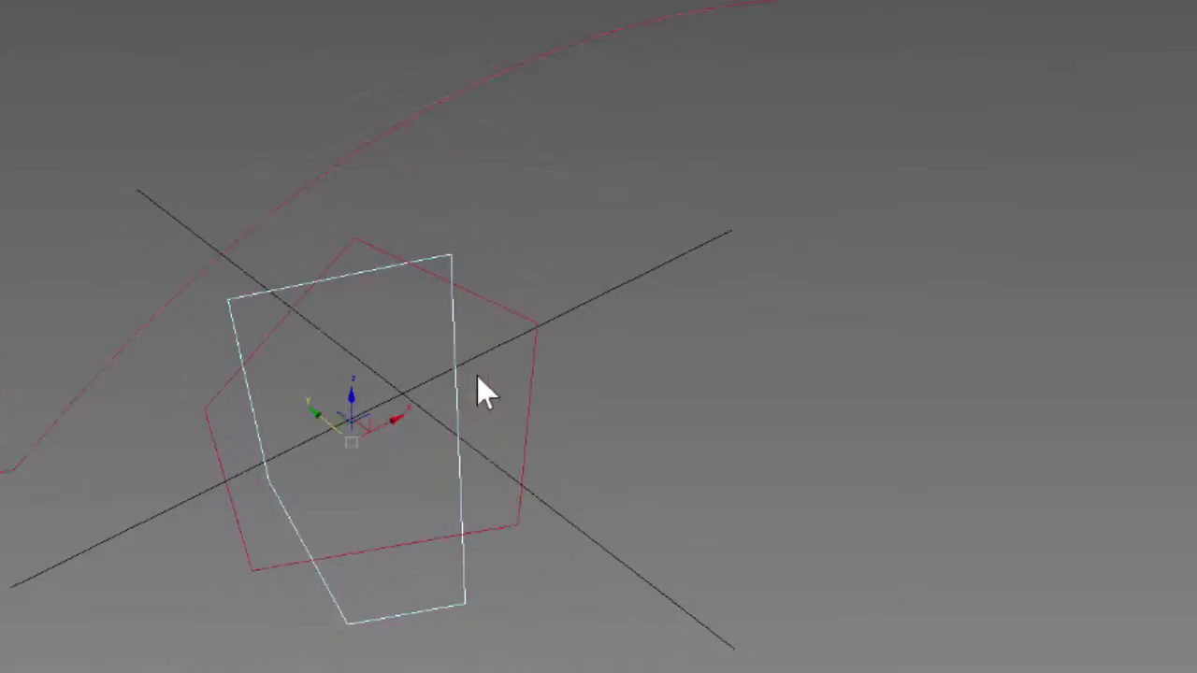
left_click_drag(486, 393, 412, 458)
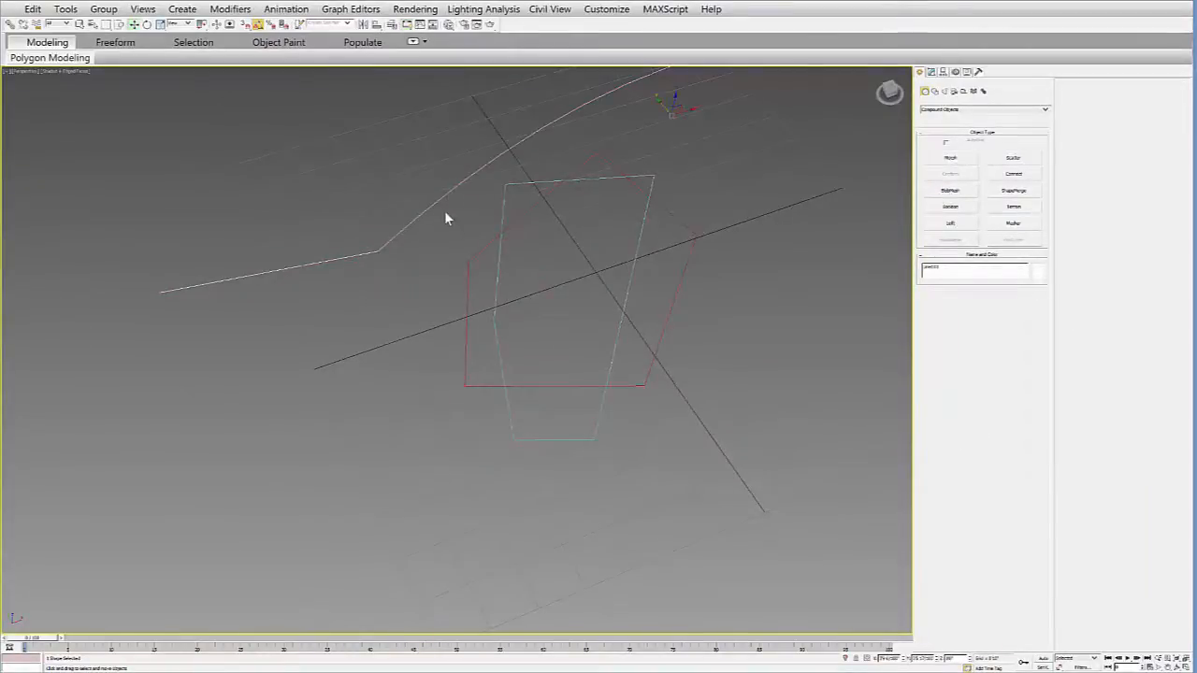
Step: Create a Loft, picking the curved line as its path
left_click(950, 223)
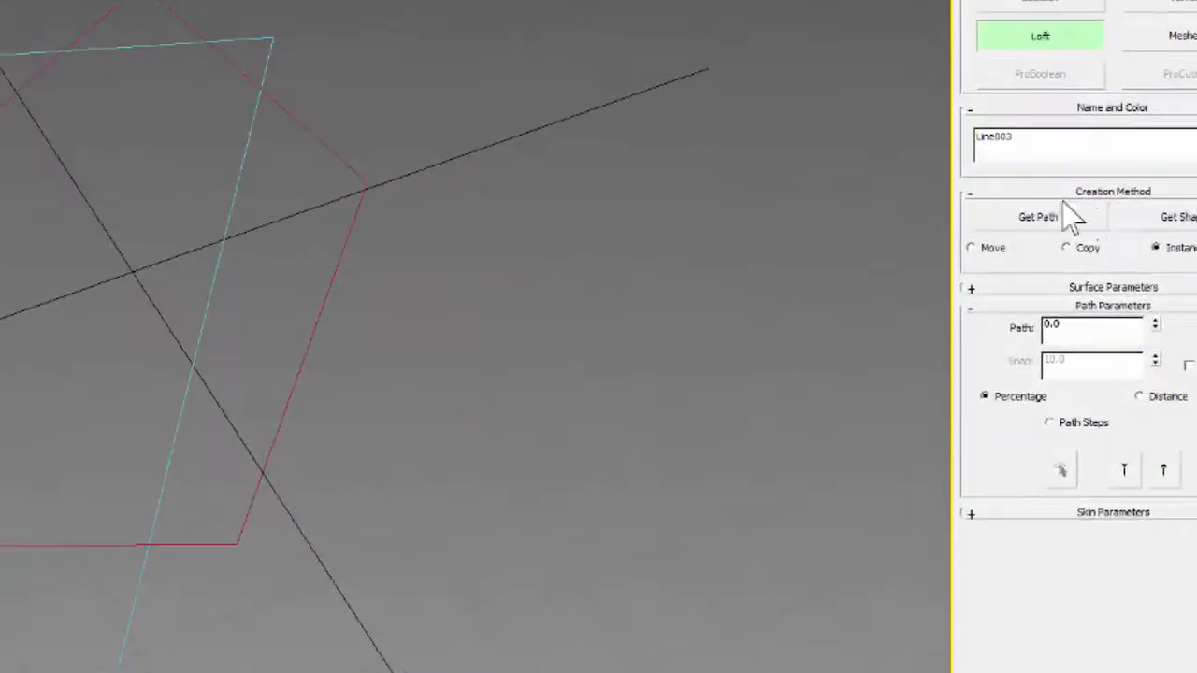
left_click(1174, 216)
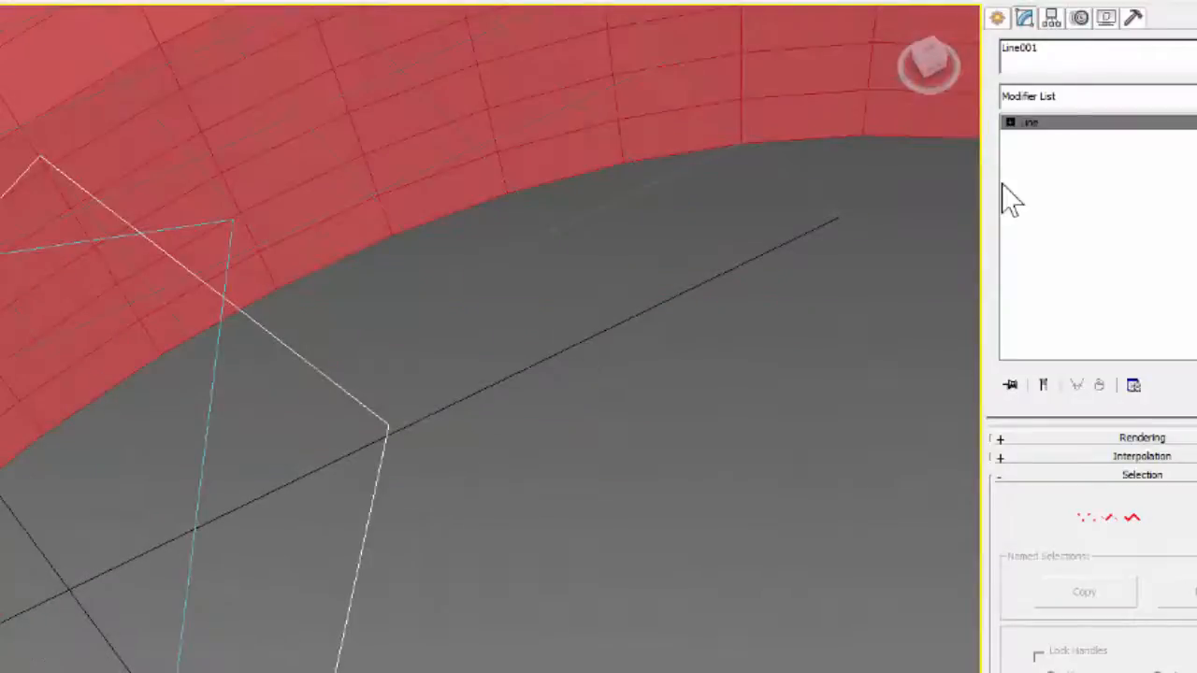
Step: With Affect Pivot Only and Endpoint snapping, snap the outline's pivot onto a corner vertex
left_click(1051, 19)
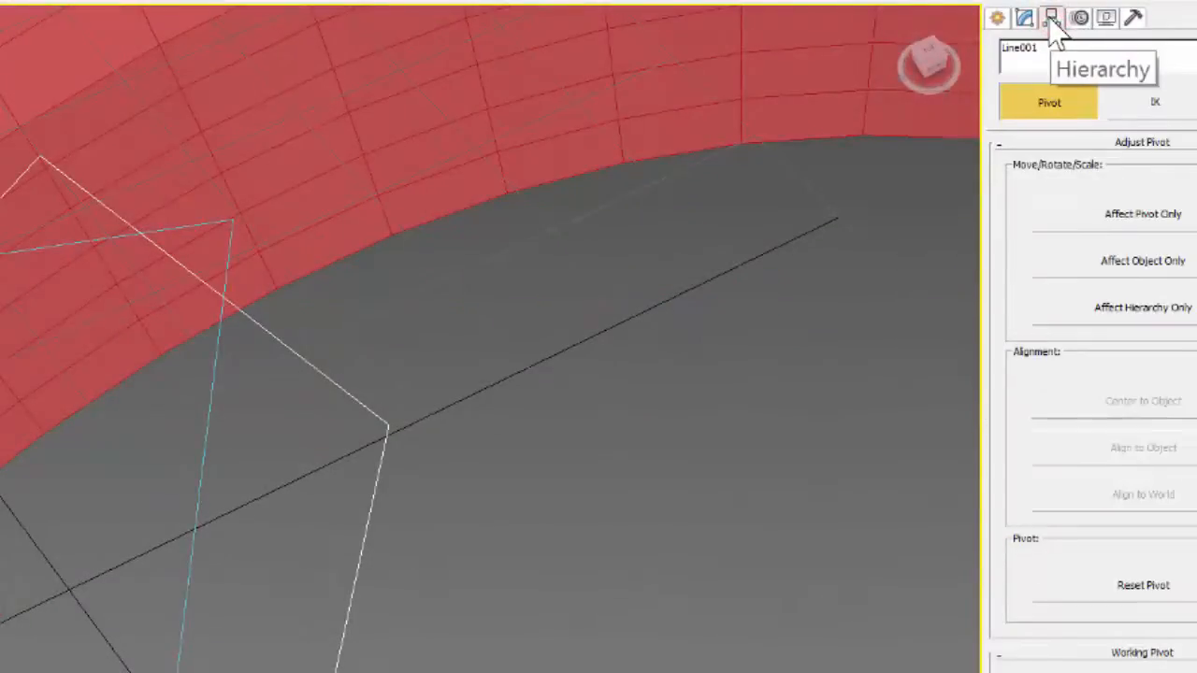
left_click(1142, 213)
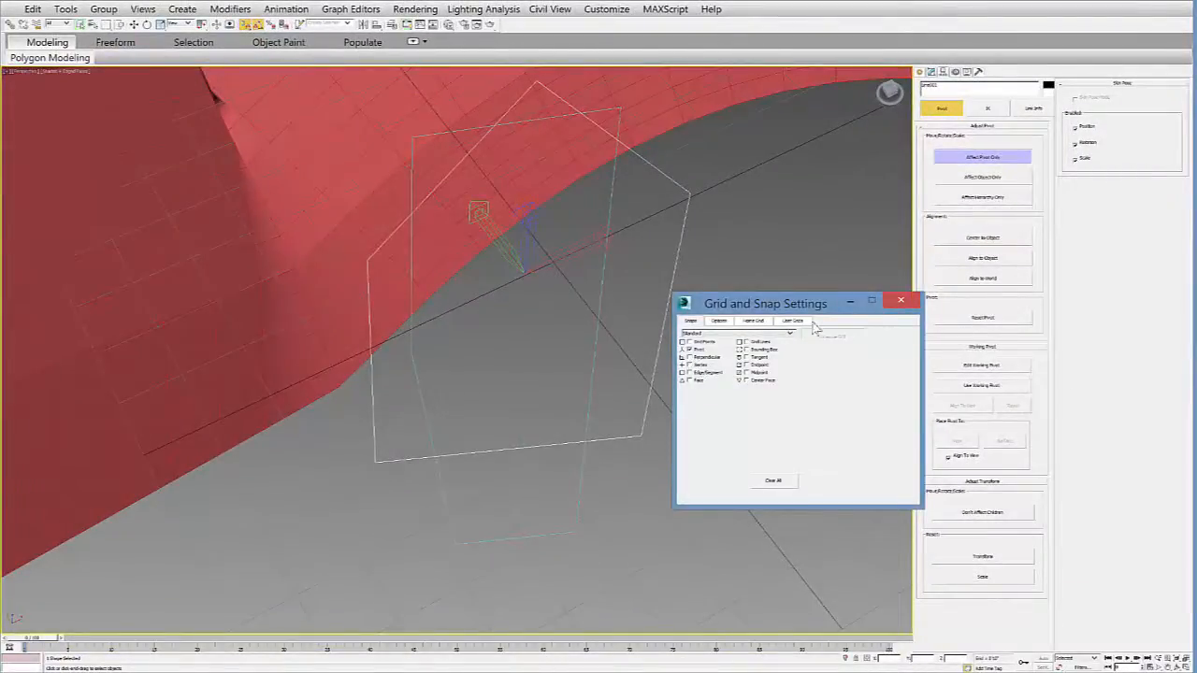
left_click(901, 302)
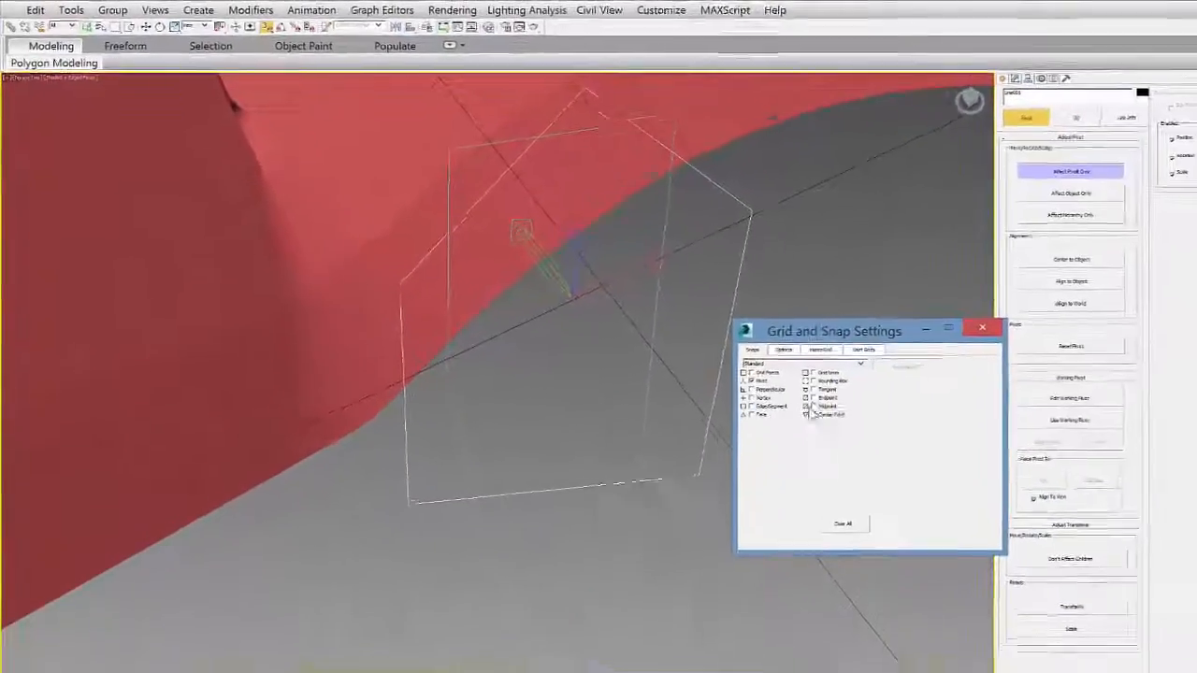
left_click(982, 329)
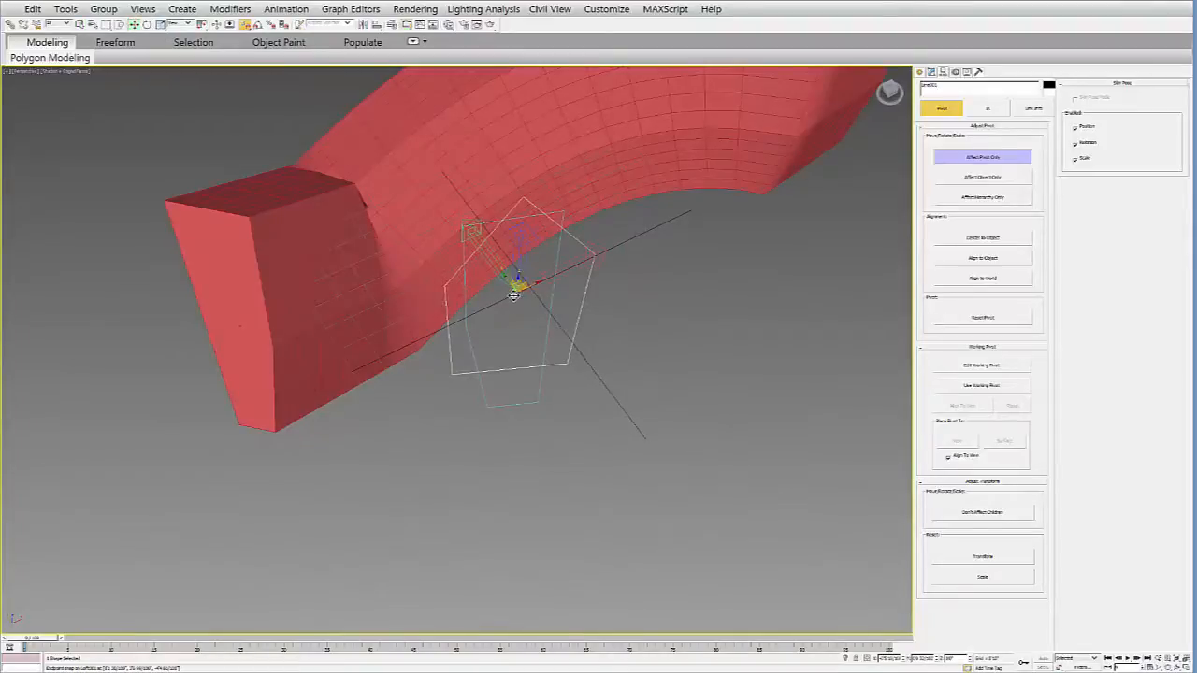
left_click_drag(514, 286, 598, 262)
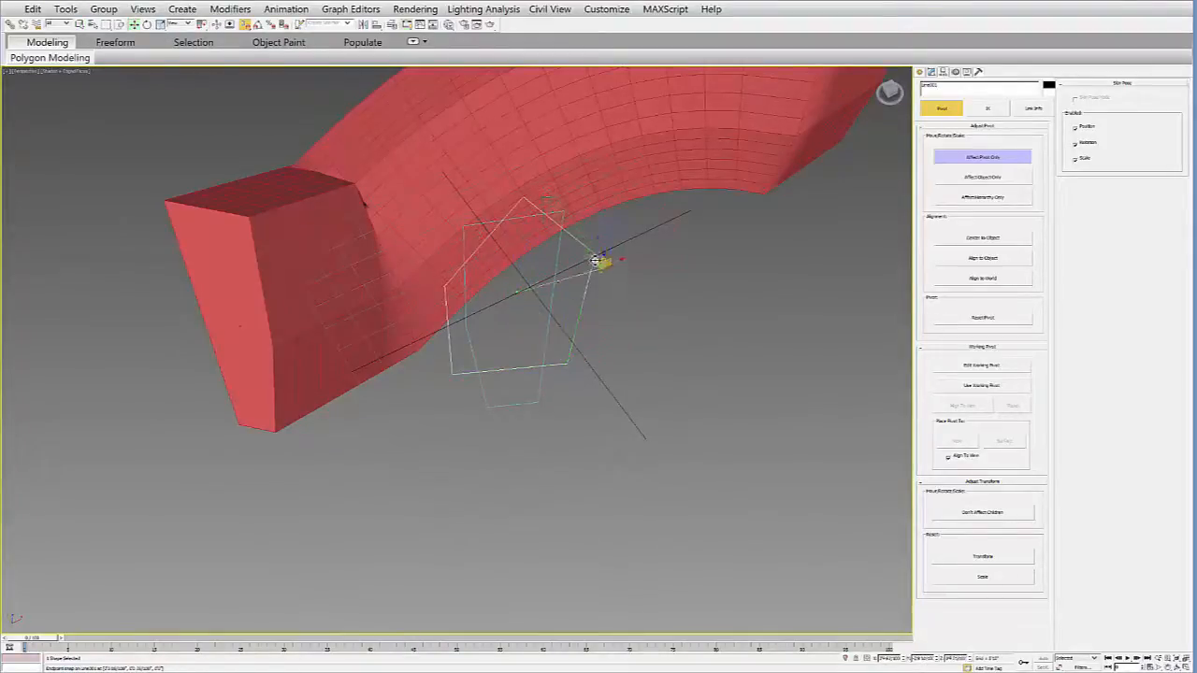
left_click_drag(599, 261, 566, 363)
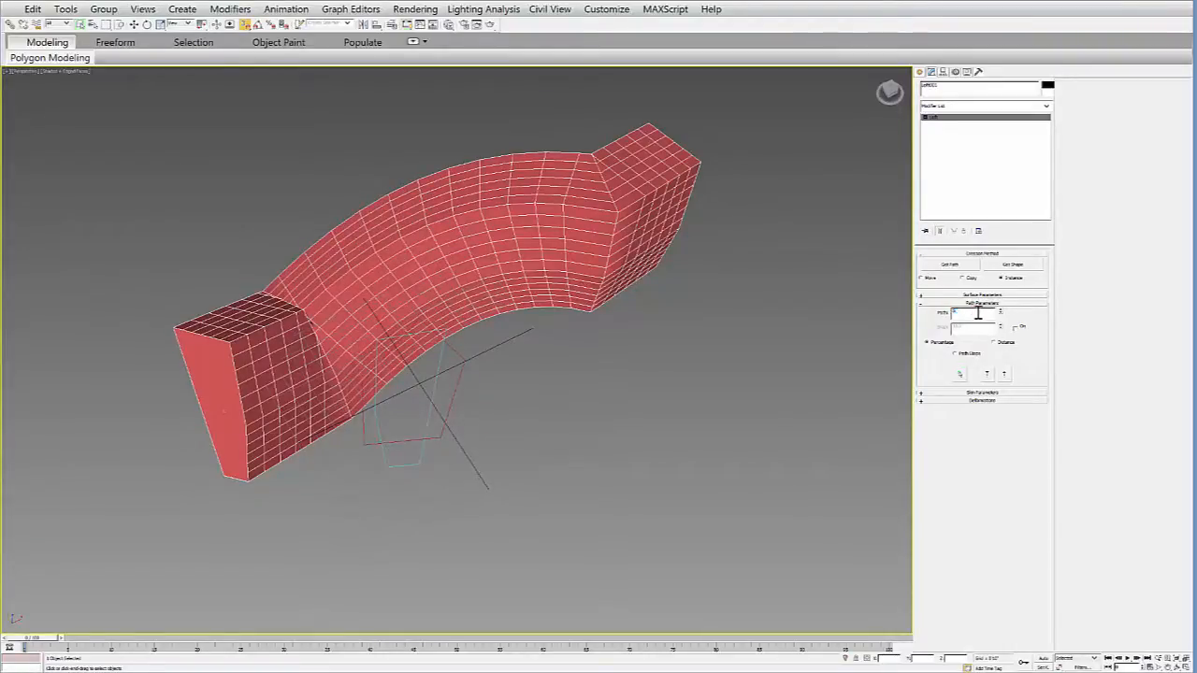
Step: Set a path percentage and add the five-sided outline as the loft's second shape
left_click(1012, 264)
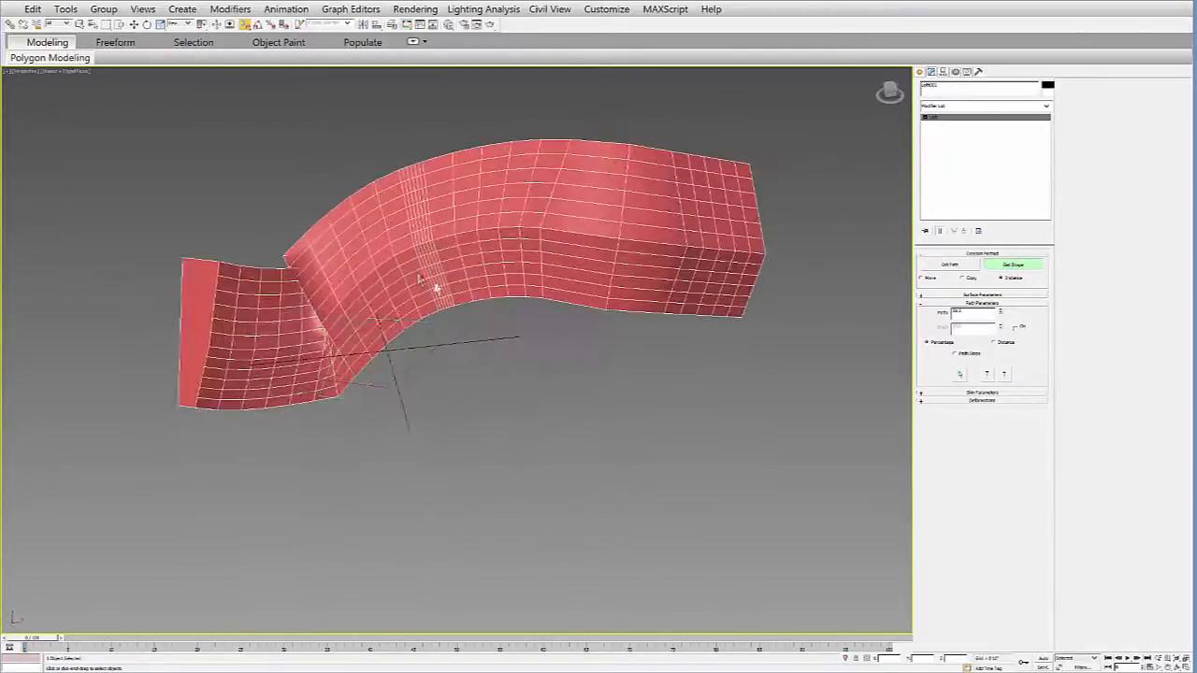
left_click_drag(435, 290, 502, 436)
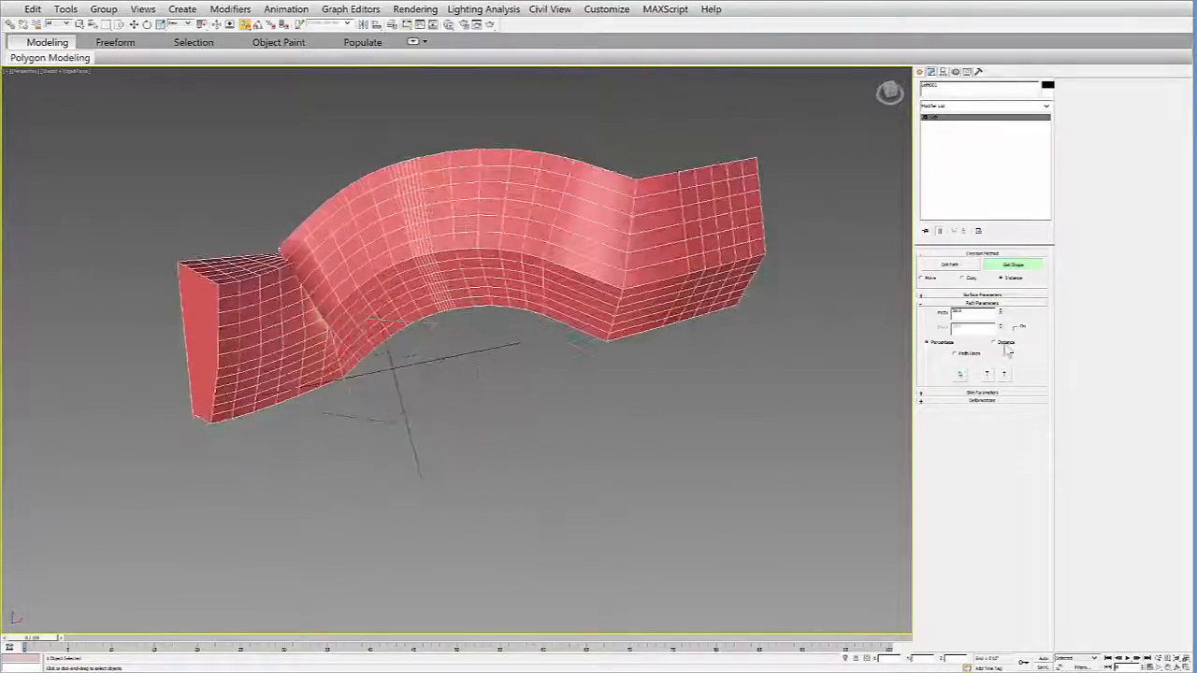
left_click(975, 393)
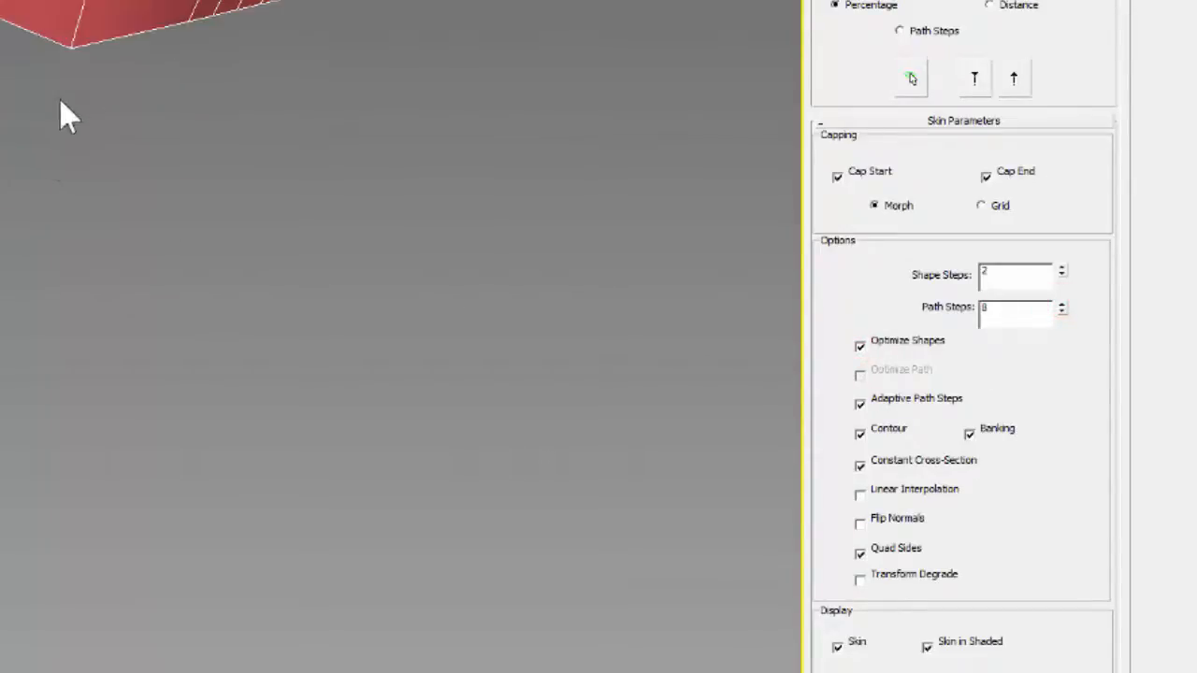
Step: Uncheck Adaptive Path Steps and toggle shape optimization in Skin Parameters
left_click(859, 404)
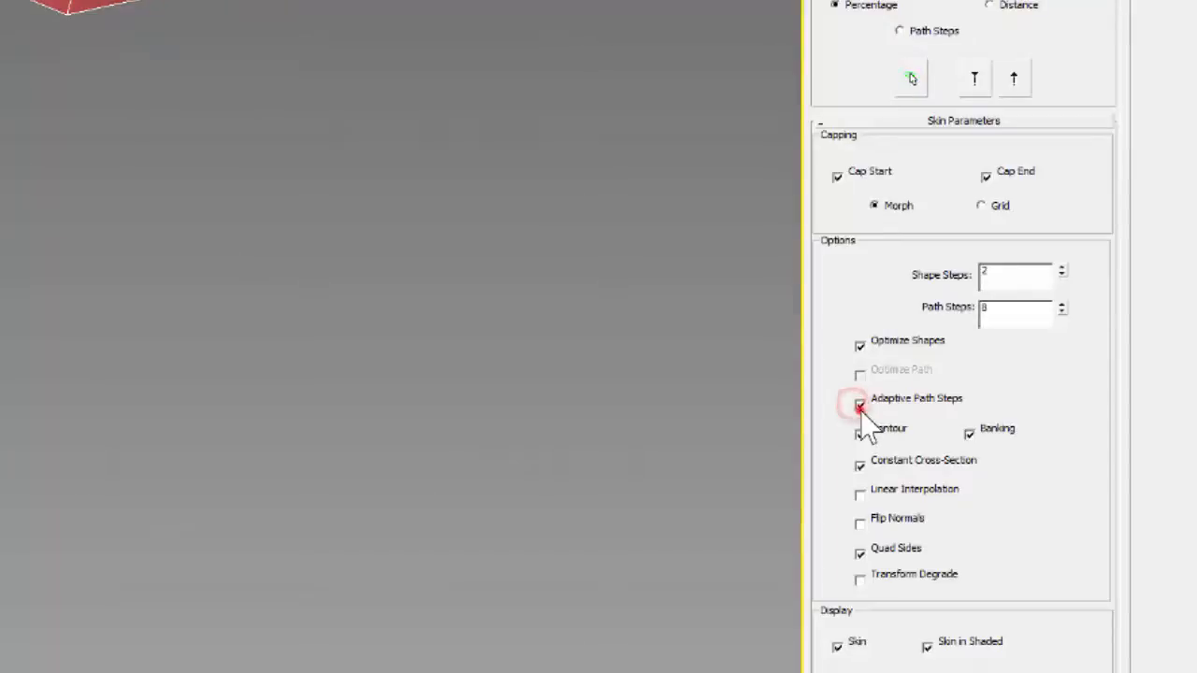
left_click(859, 402)
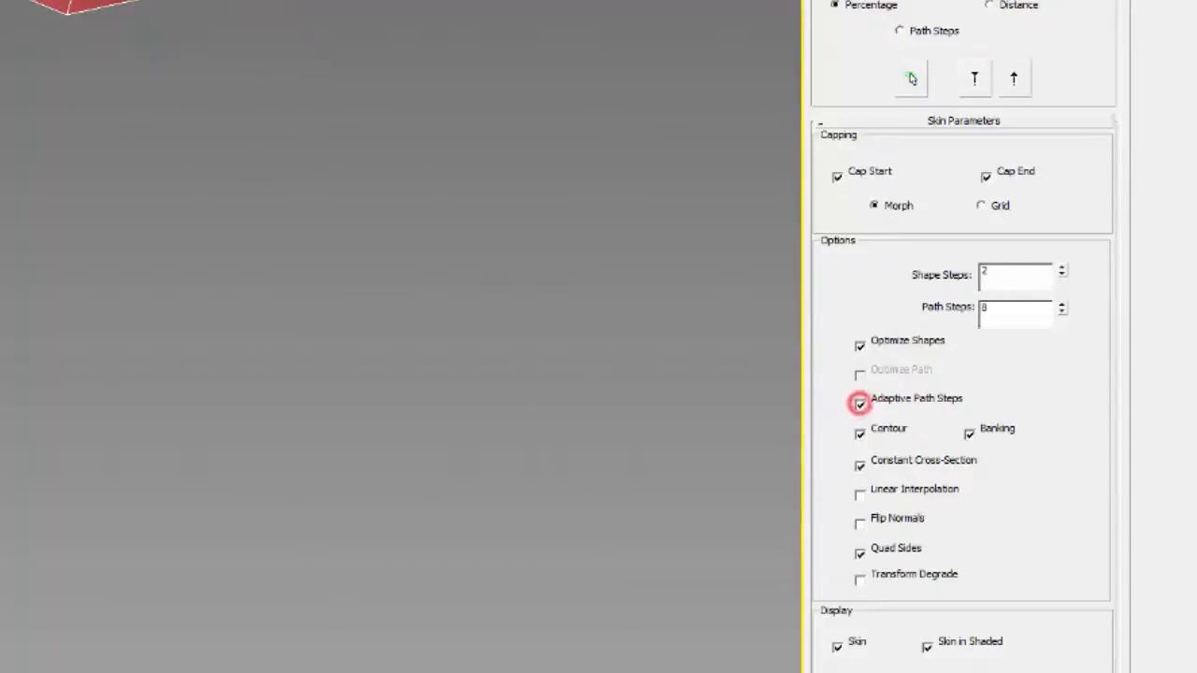
left_click(859, 399)
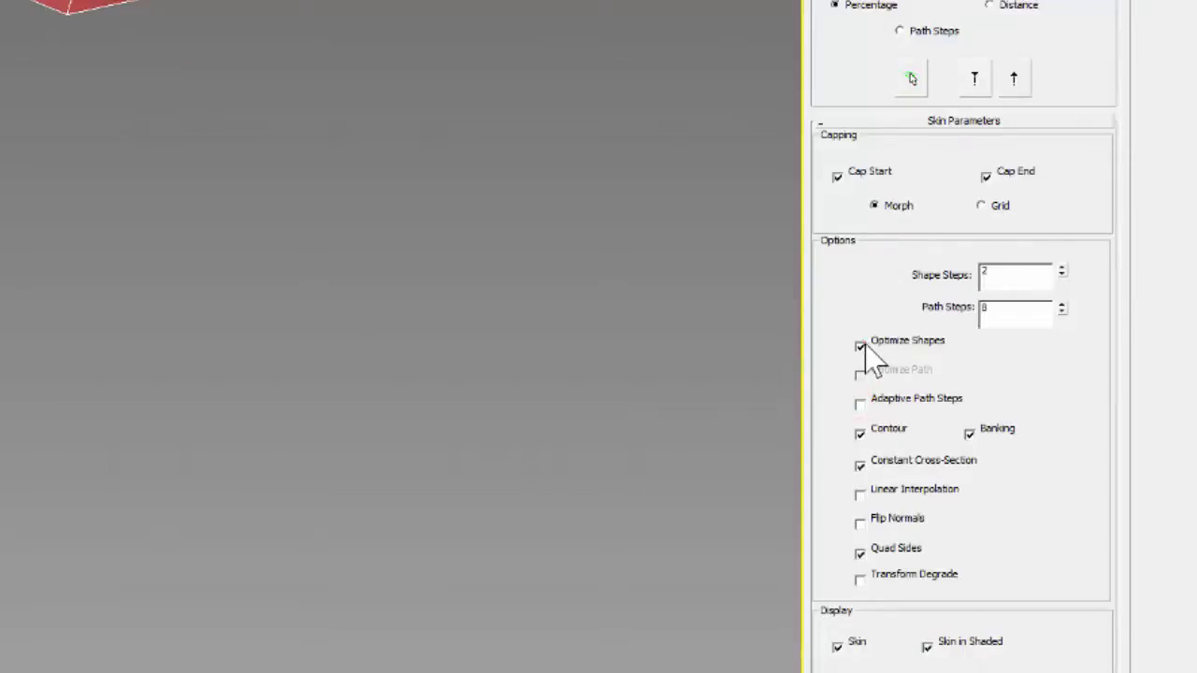
left_click(860, 345)
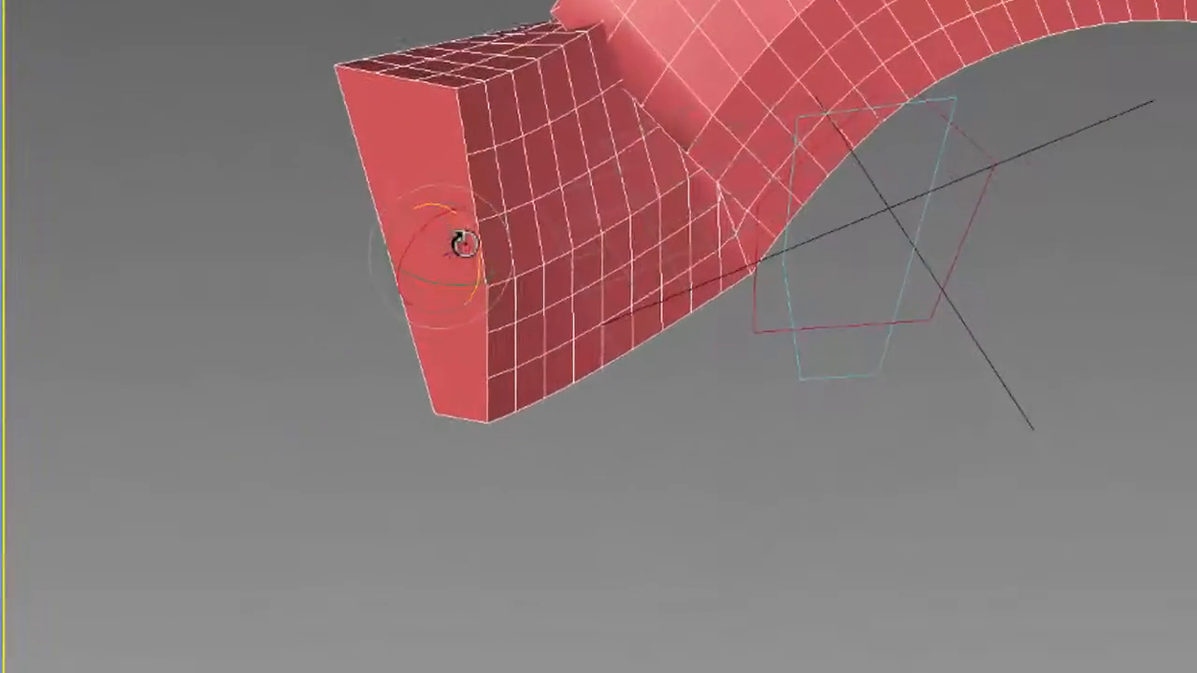
Step: Twist the loft's start by rotating its end cross-section with the rotation gizmo
left_click_drag(458, 243, 434, 234)
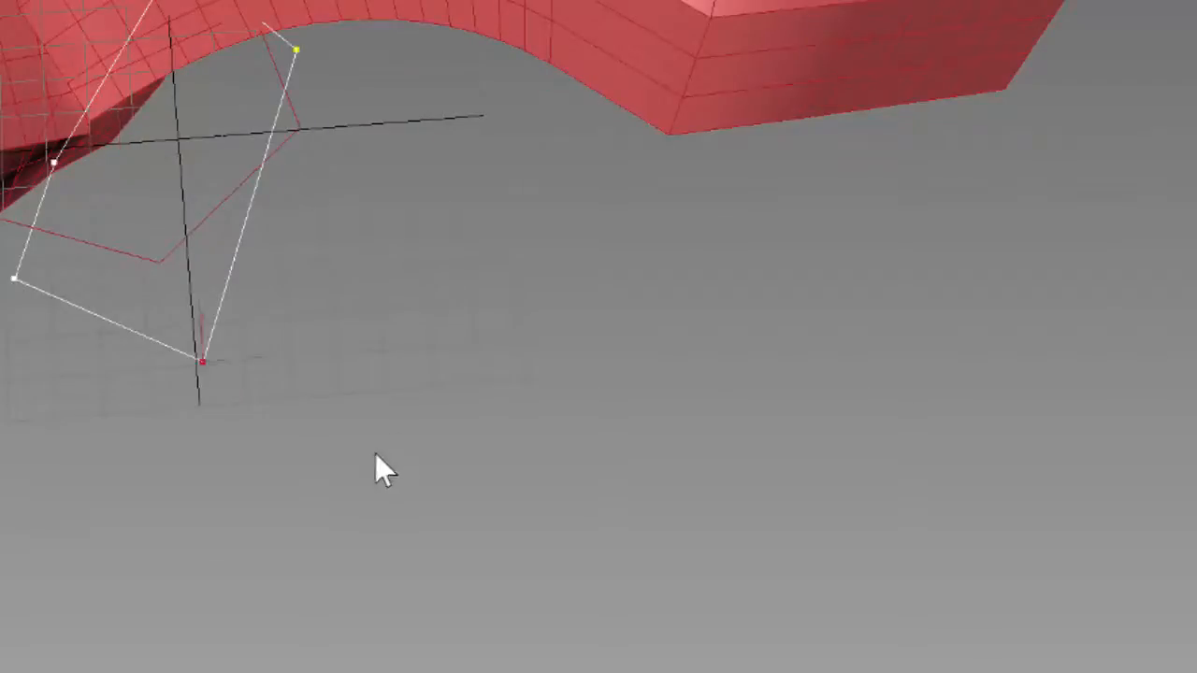
Step: Select a corner vertex of the four-sided outline for reshaping
left_click(202, 359)
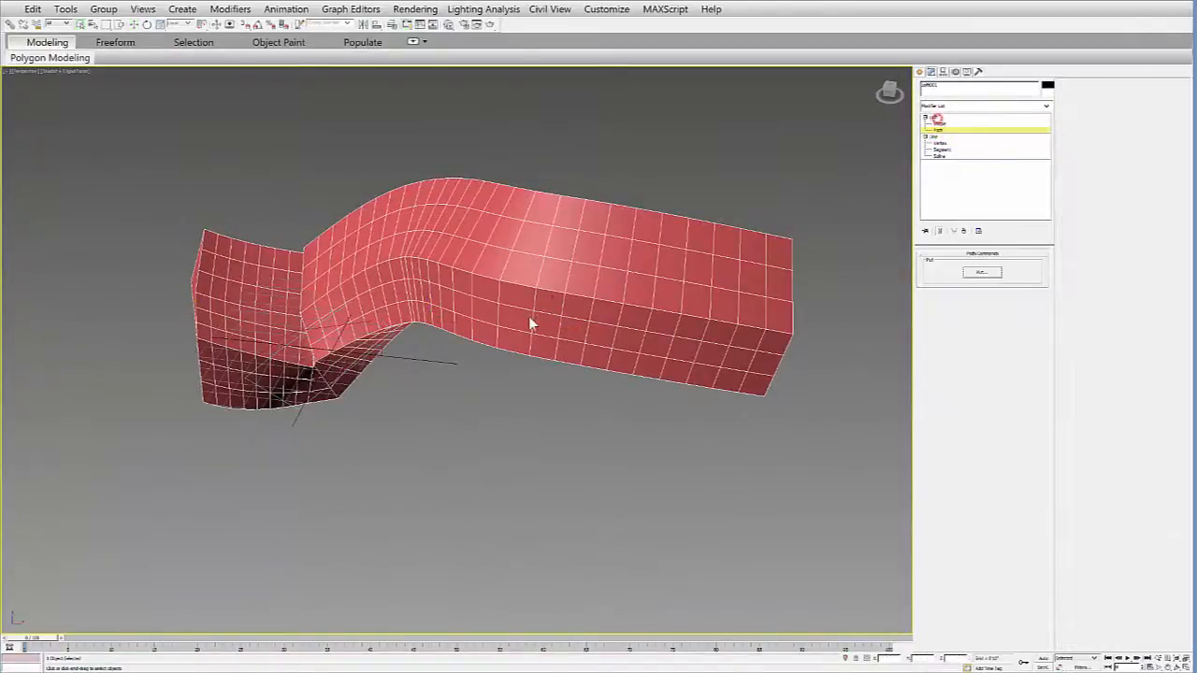
Step: Open the loft's Object Properties from the right-click quad menu
right_click(530, 323)
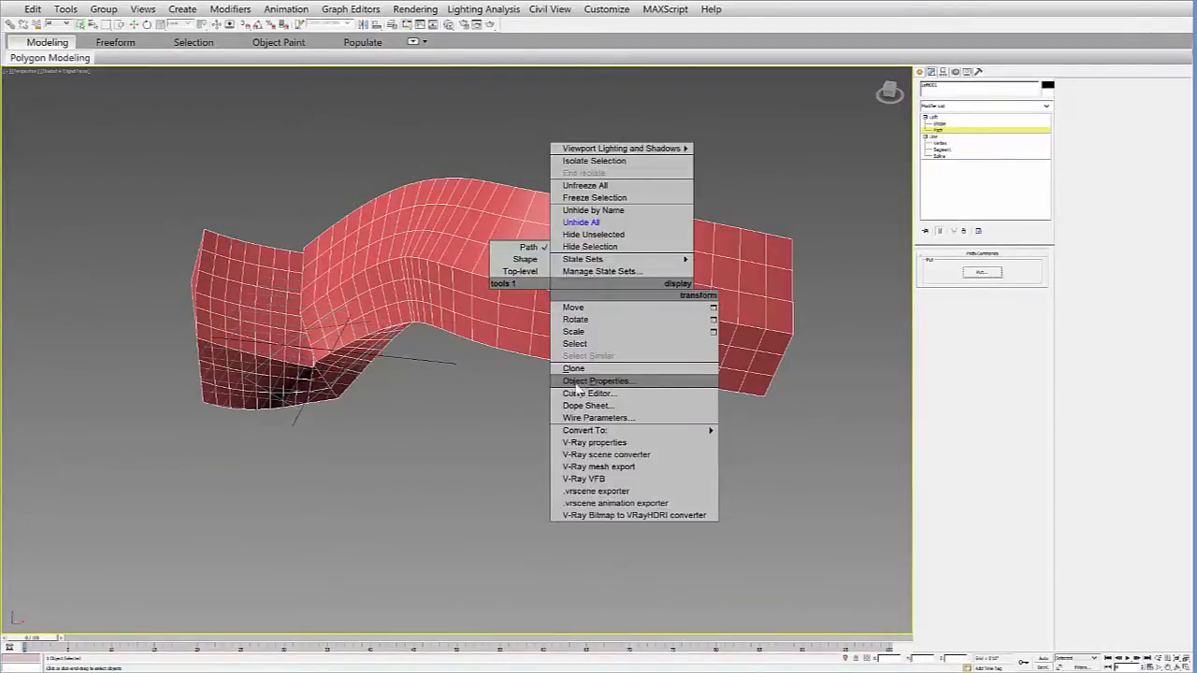
left_click(597, 380)
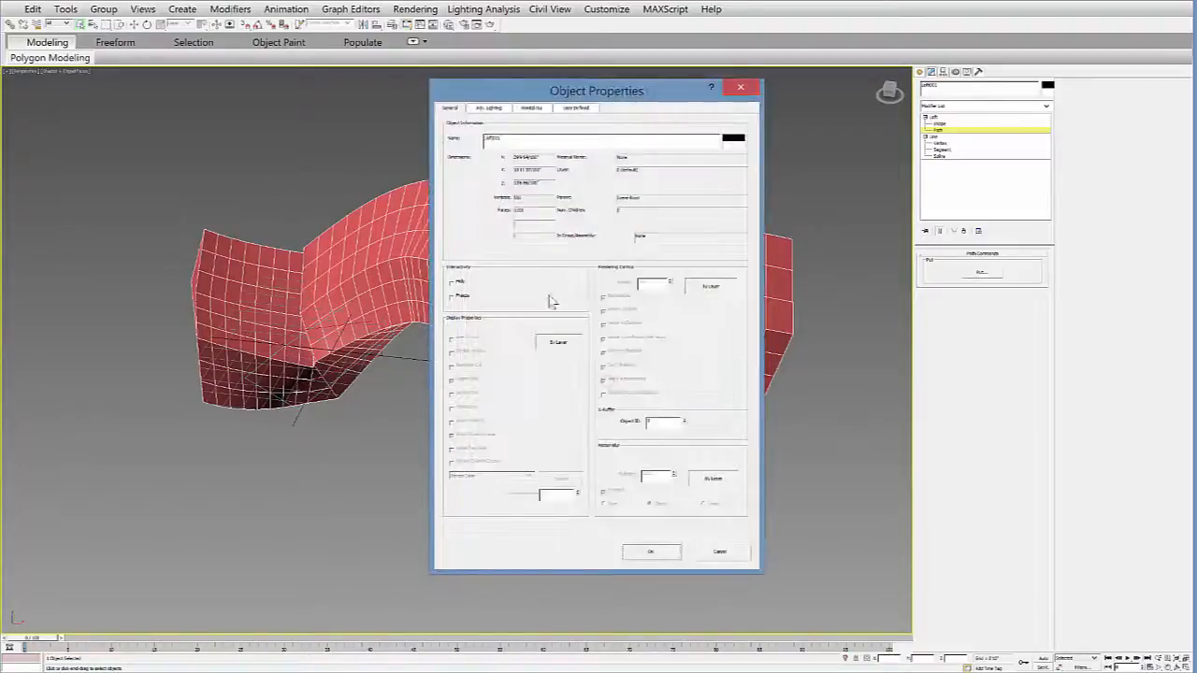